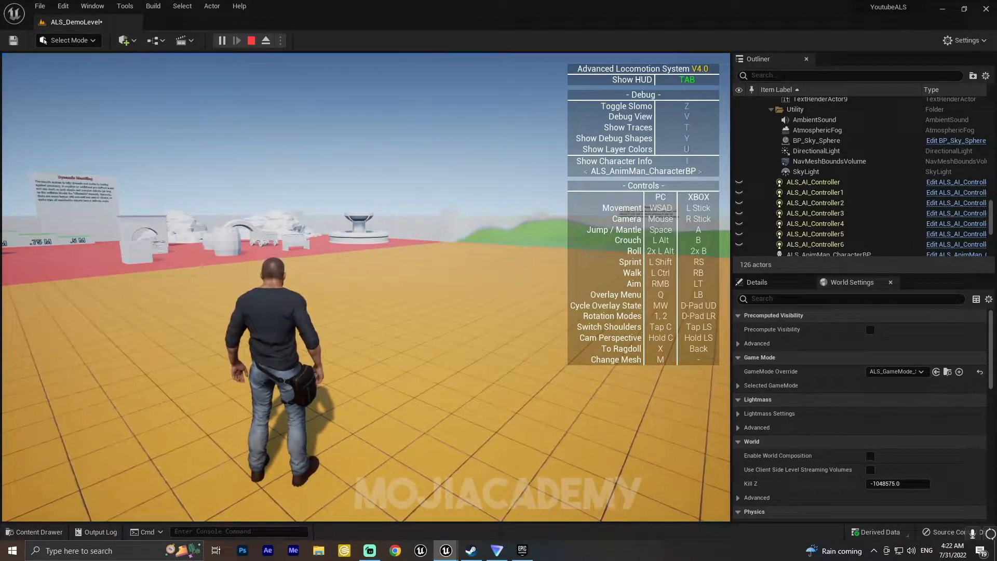
- Stop Play In Editor and return to editing ALS_DemoLevel
{"action": "left_click", "coordinate": [265, 41]}
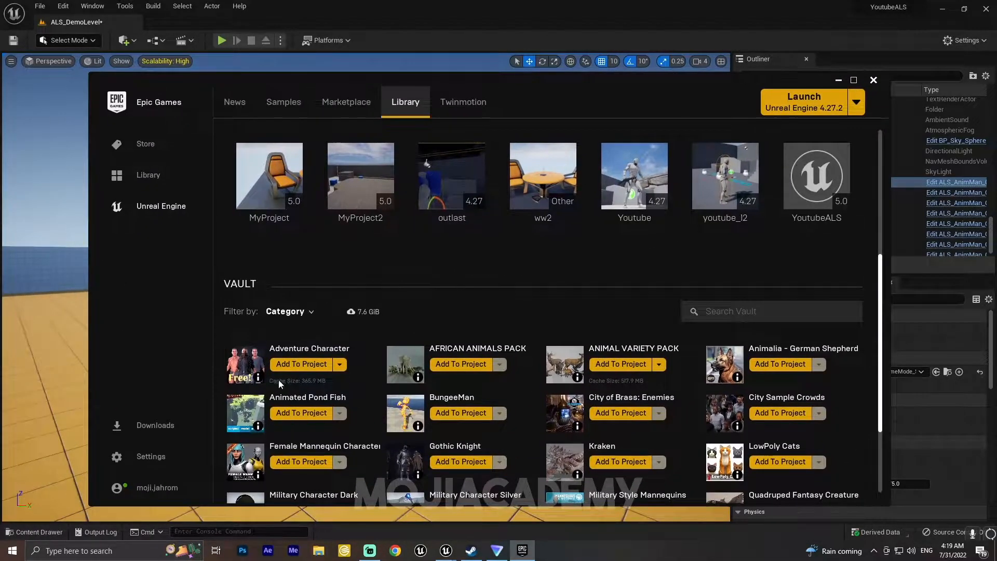
{"action": "mouse_move", "coordinate": [412, 115]}
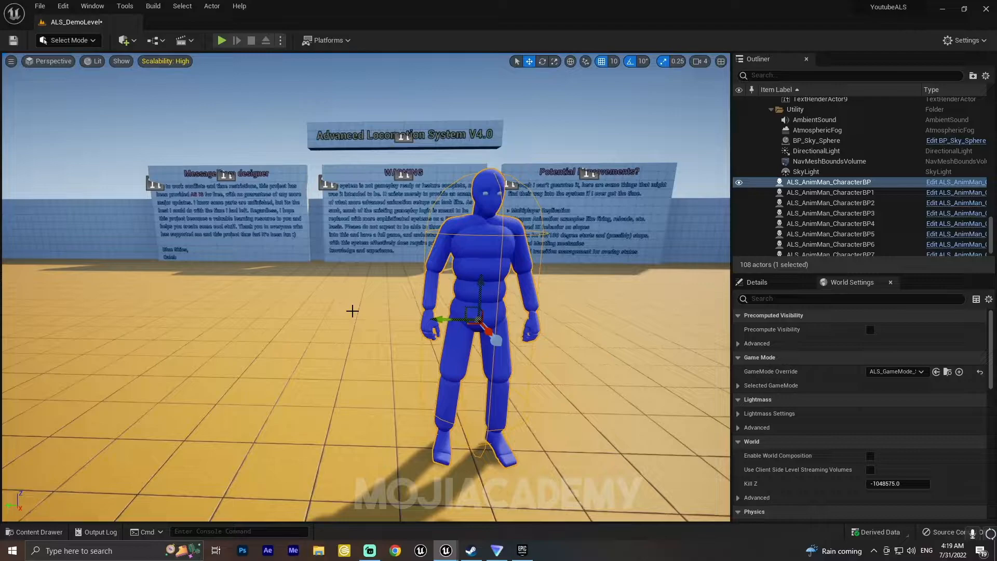
{"action": "left_click", "coordinate": [35, 532]}
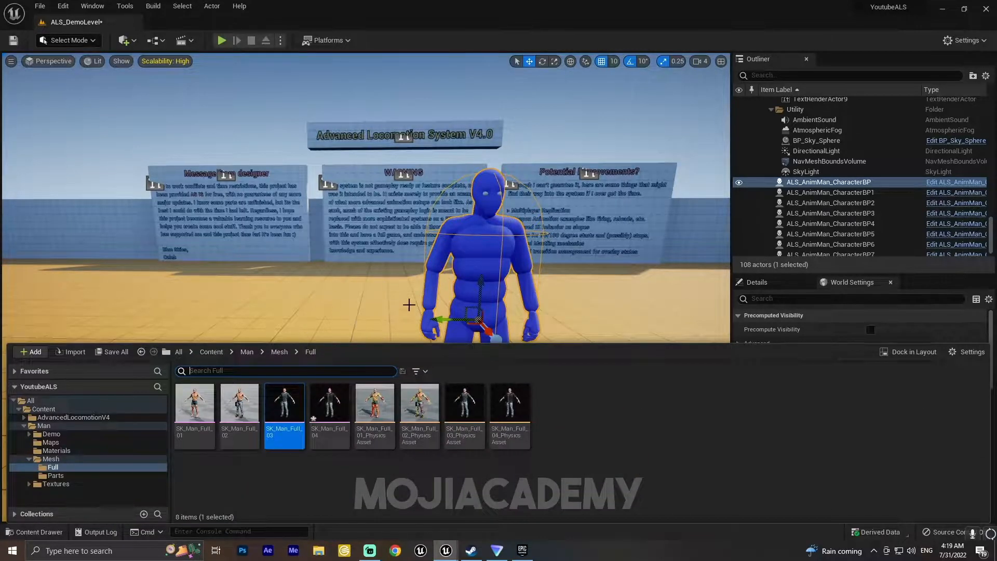
{"action": "mouse_move", "coordinate": [329, 401]}
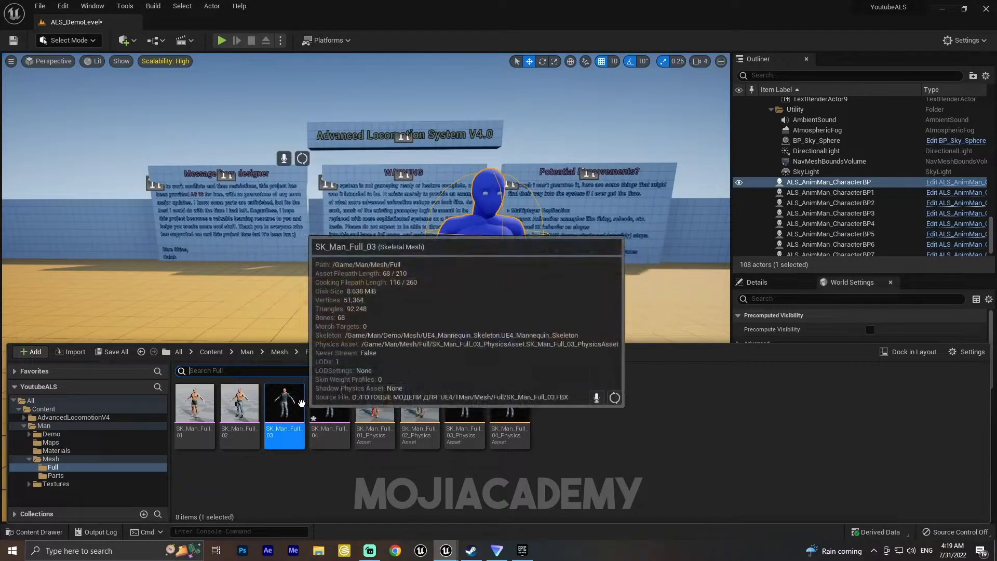
{"action": "double_click", "coordinate": [285, 403]}
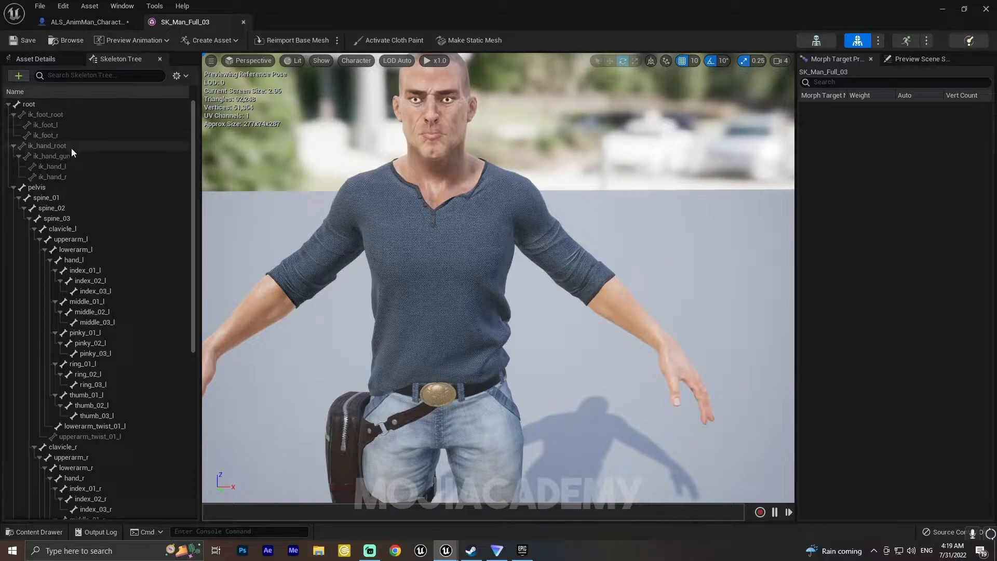
{"action": "mouse_move", "coordinate": [45, 156]}
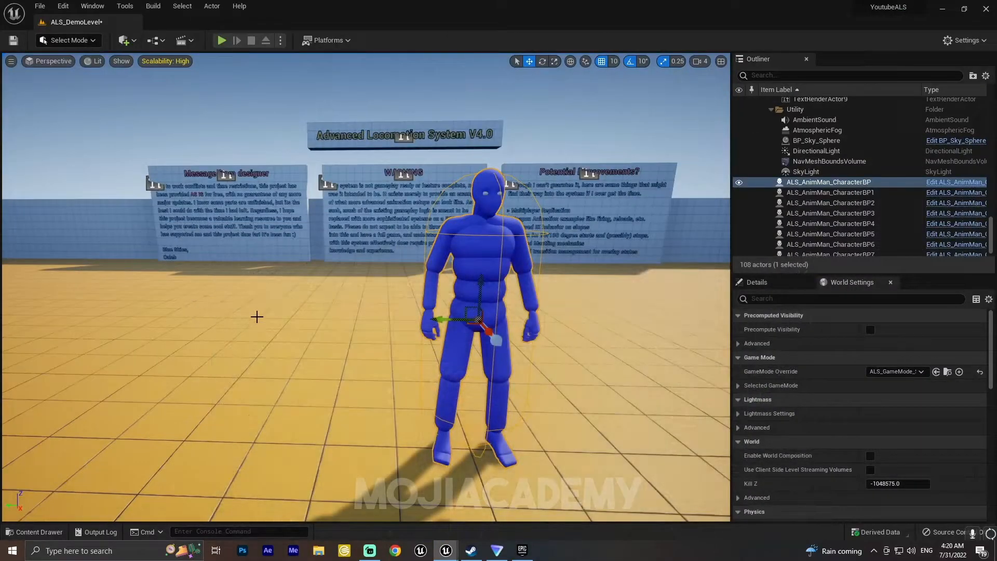
- Assign ALS_Mannequin_Skeleton to the SK_Man_Full_03 mesh from the Content Drawer
{"action": "left_click", "coordinate": [35, 532]}
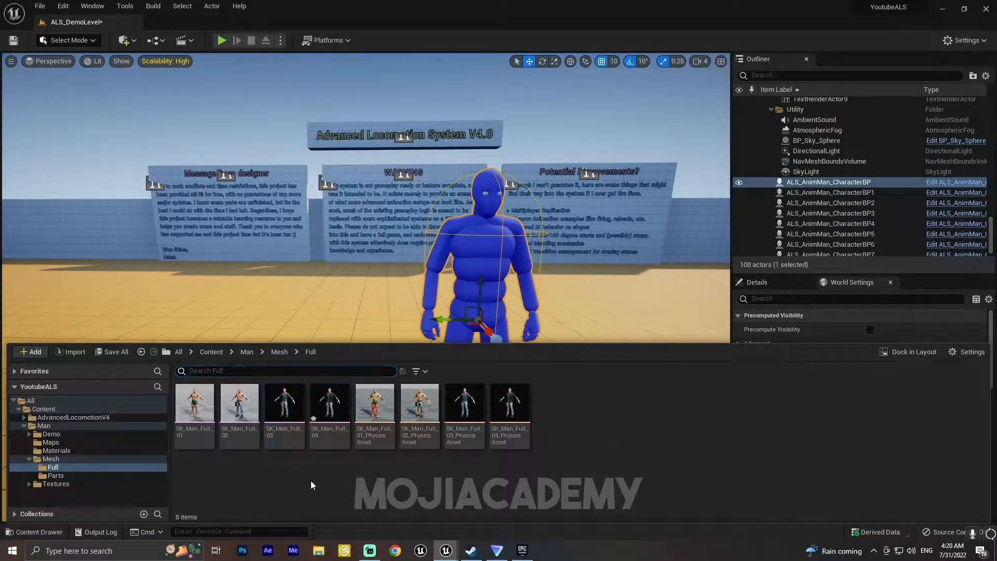
{"action": "right_click", "coordinate": [284, 404]}
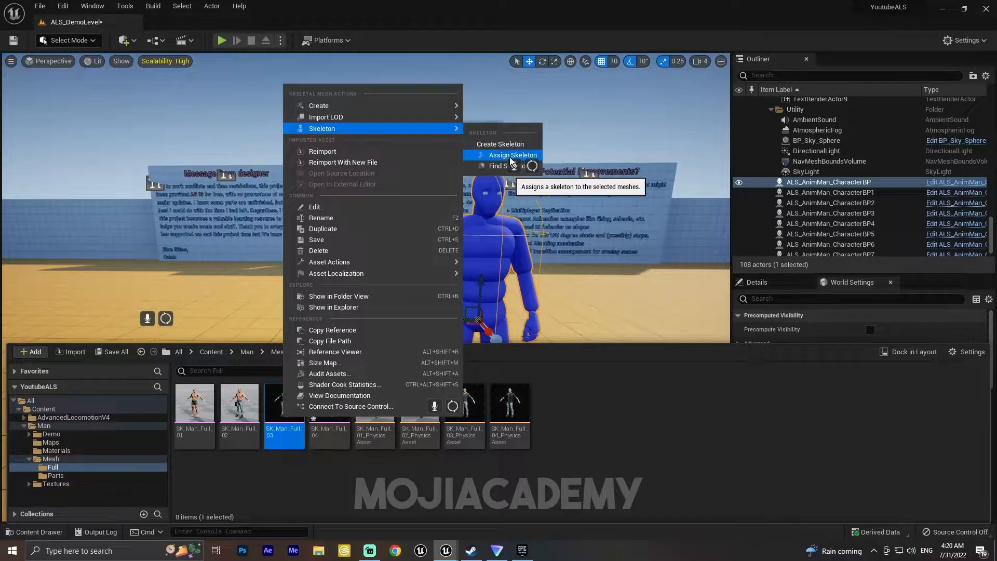
{"action": "left_click", "coordinate": [513, 155]}
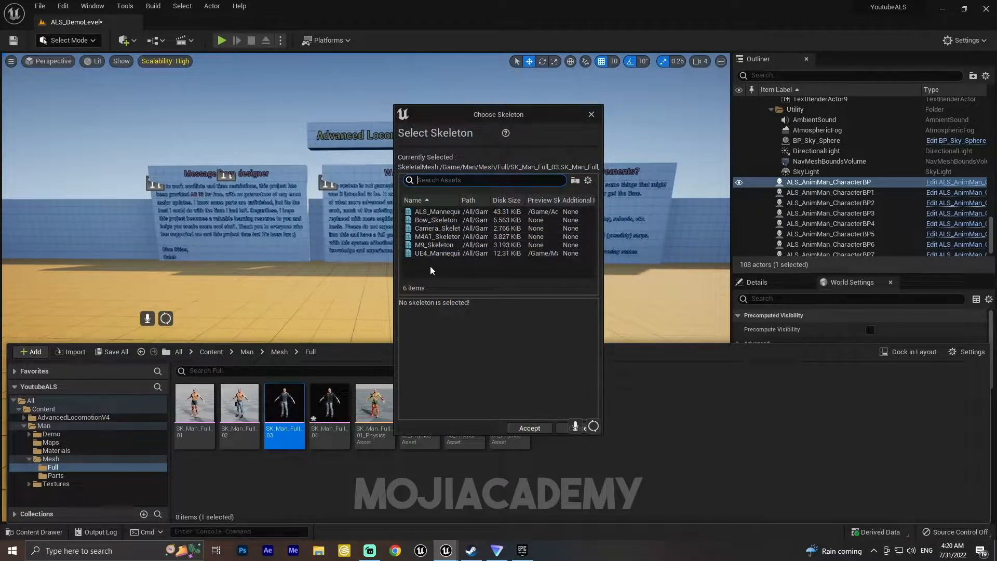
{"action": "left_click", "coordinate": [437, 211]}
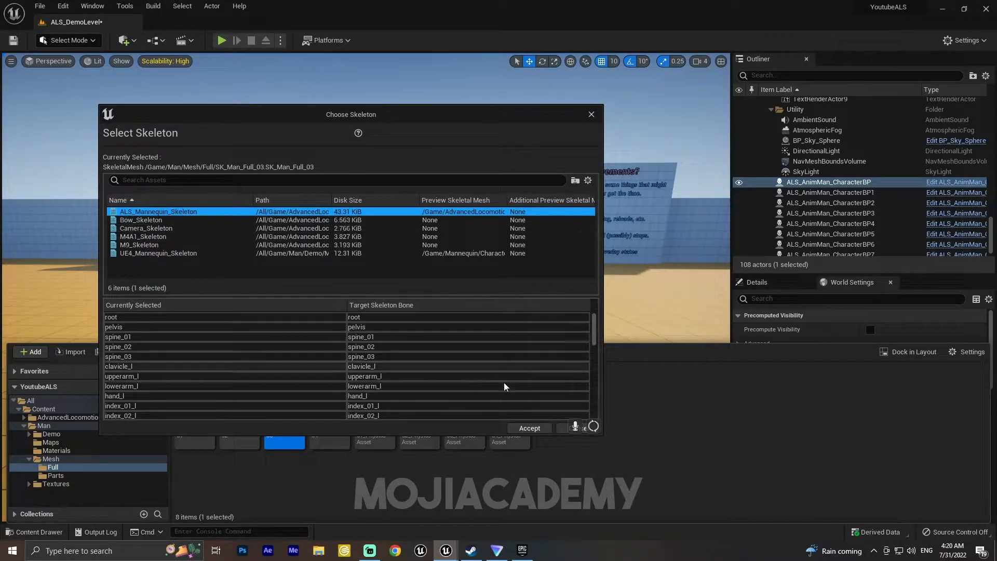
{"action": "left_click", "coordinate": [529, 427]}
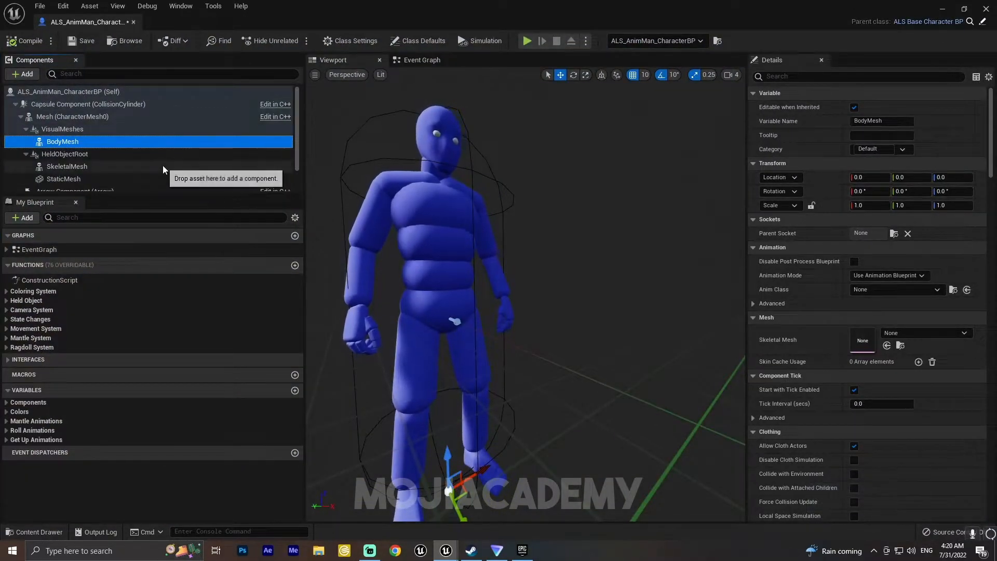
- Set the BodyMesh component's Skeletal Mesh to SK_Man_Full_03 in ALS_AnimMan_CharacterBP
{"action": "scroll", "scroll_direction": "down", "scroll_amount": 3}
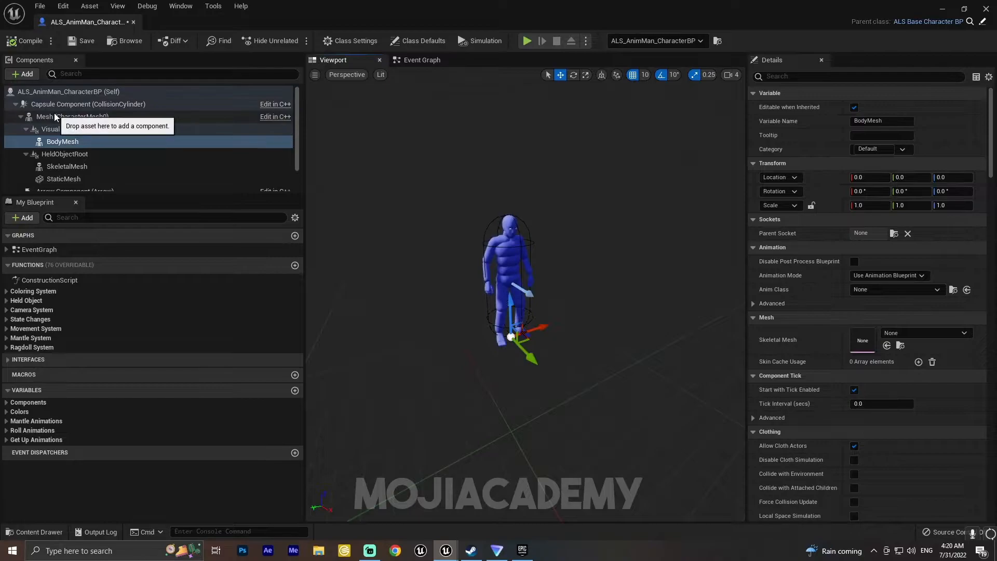
{"action": "left_click", "coordinate": [73, 116]}
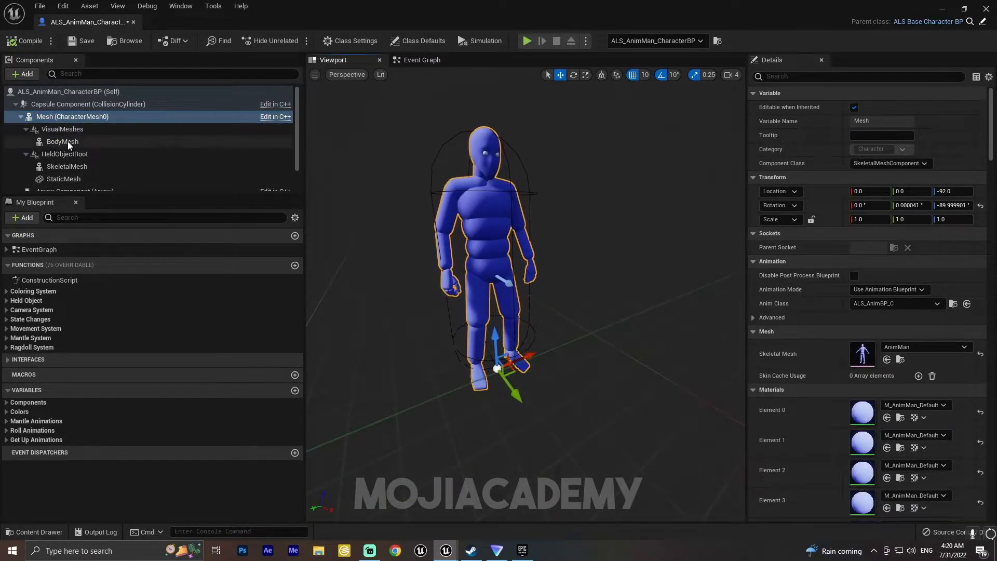
{"action": "left_click", "coordinate": [62, 142]}
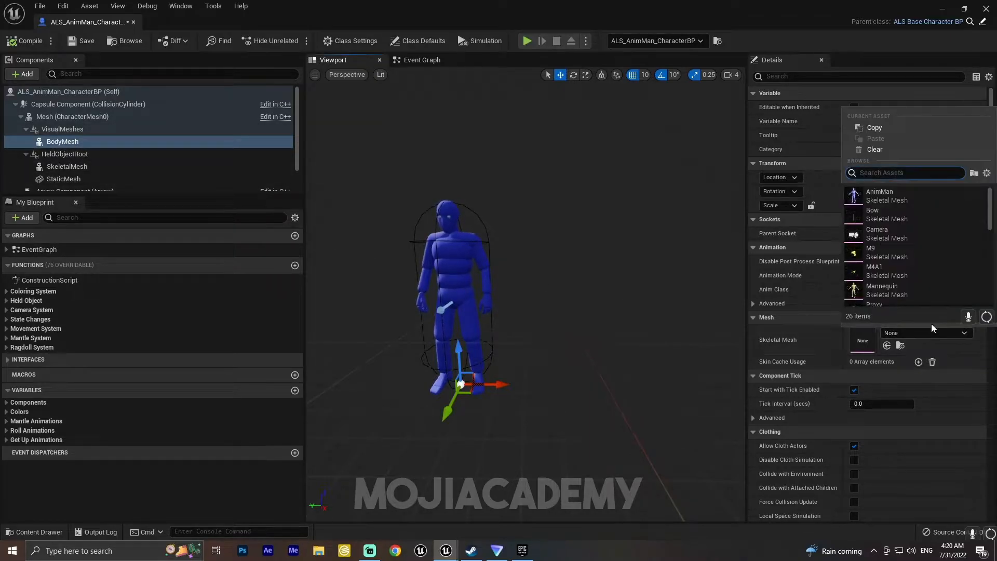
{"action": "scroll", "scroll_direction": "down", "scroll_amount": 3}
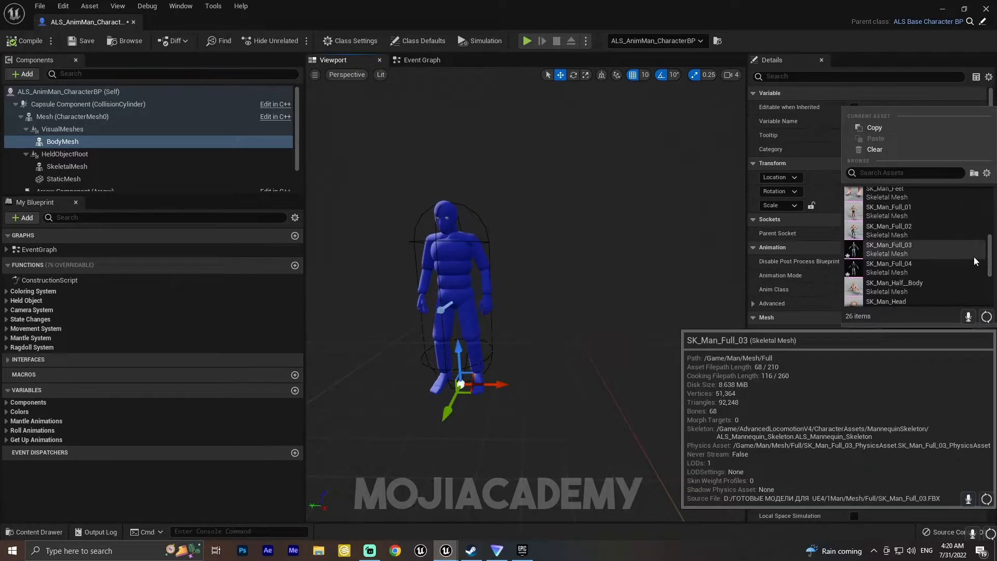
{"action": "left_click", "coordinate": [890, 249]}
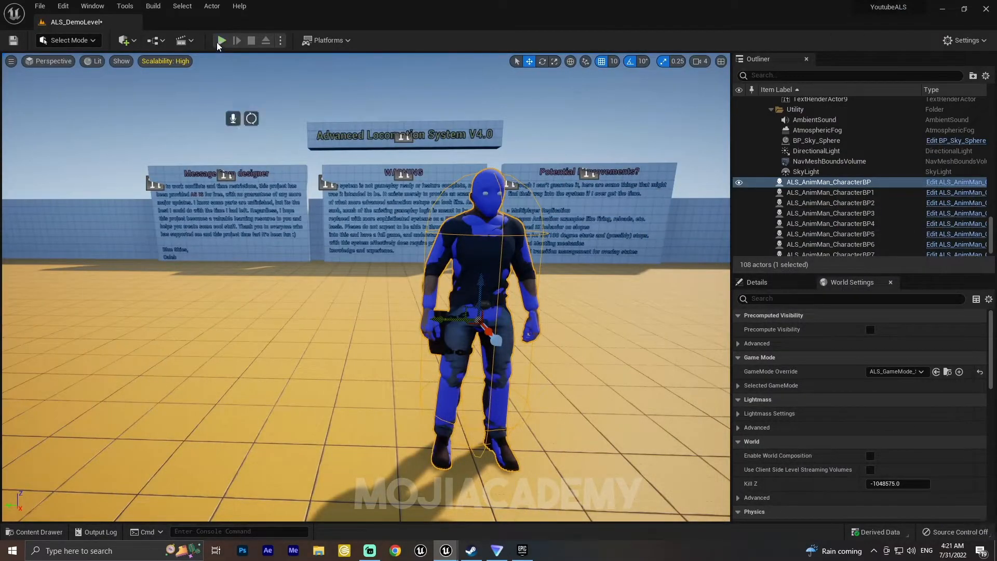
- Play-test the demo level, then reopen ALS_AnimMan_CharacterBP from the Outliner
{"action": "left_click", "coordinate": [222, 40]}
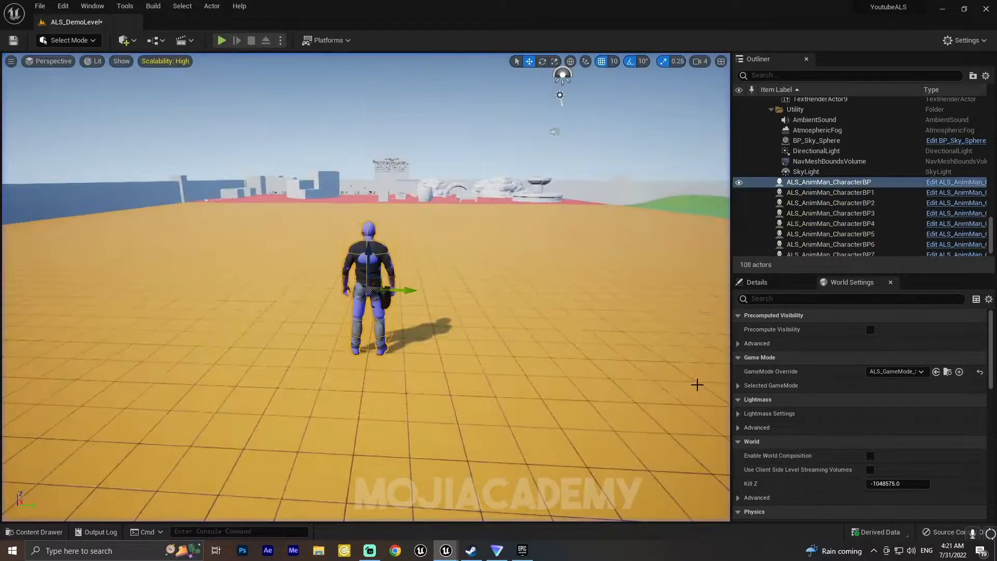
{"action": "double_click", "coordinate": [828, 182]}
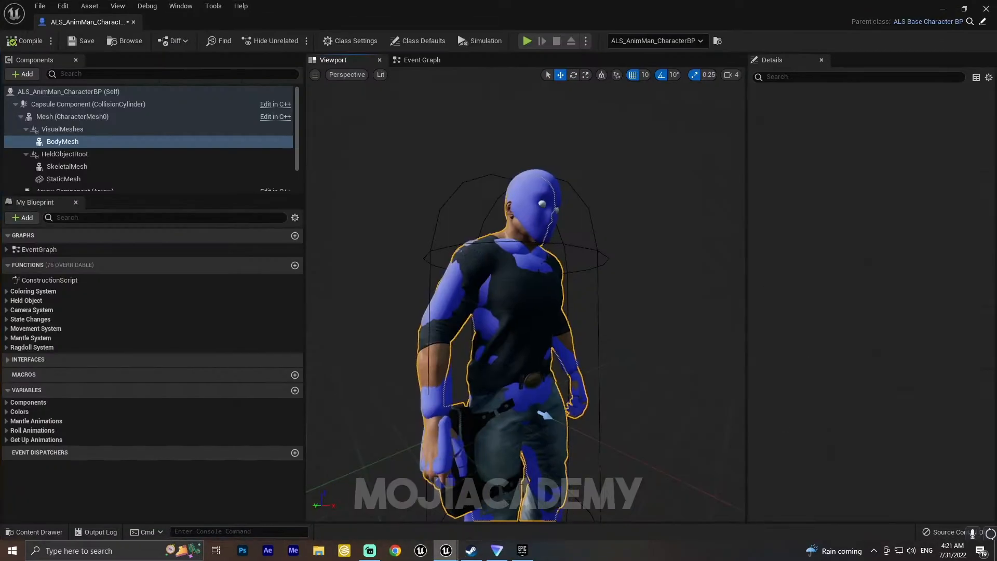
{"action": "mouse_move", "coordinate": [72, 116]}
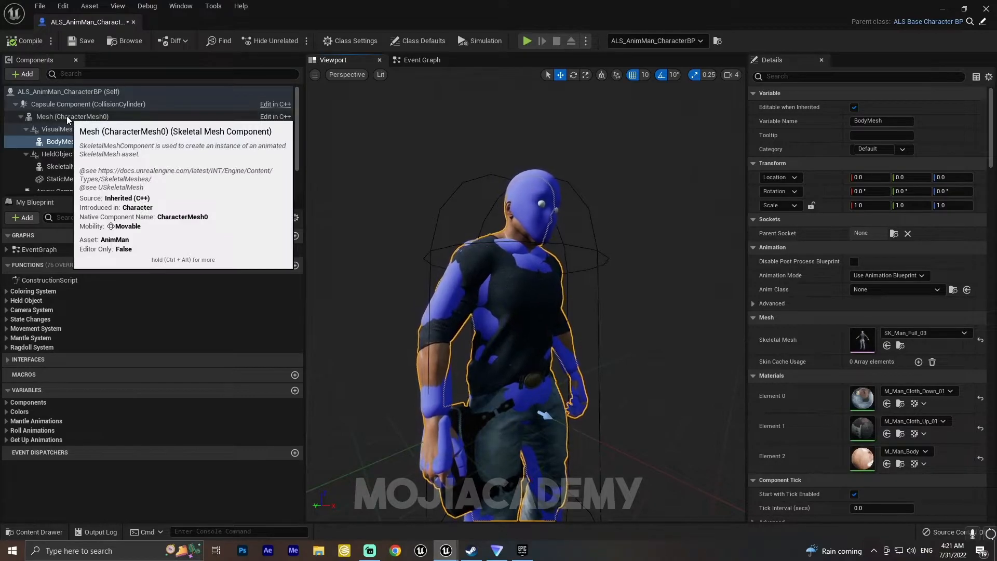
- Enable Hidden Shadow and Hidden in Game on the mannequin Mesh (CharacterMesh0) component
{"action": "left_click", "coordinate": [71, 116]}
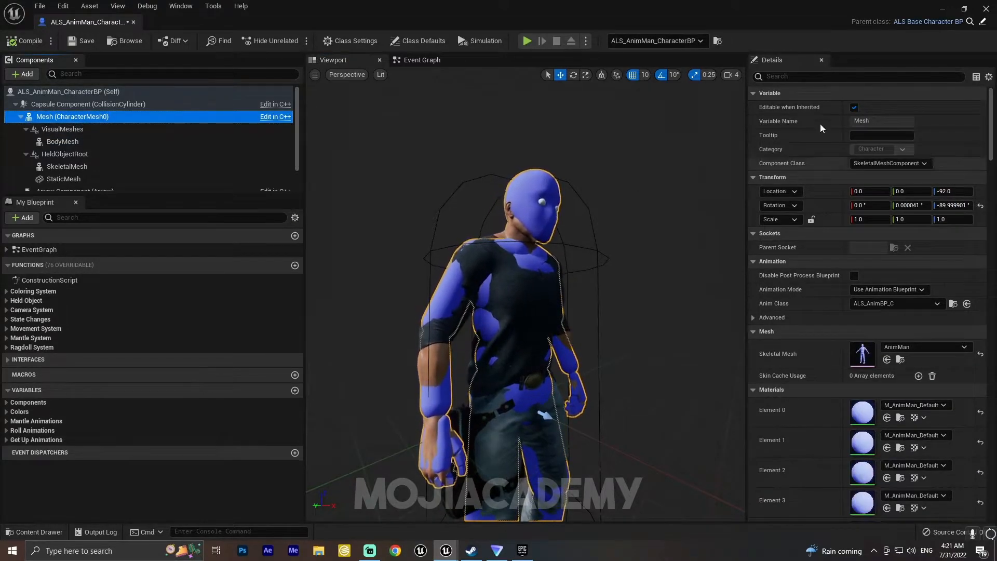
{"action": "type", "text": "hidd"}
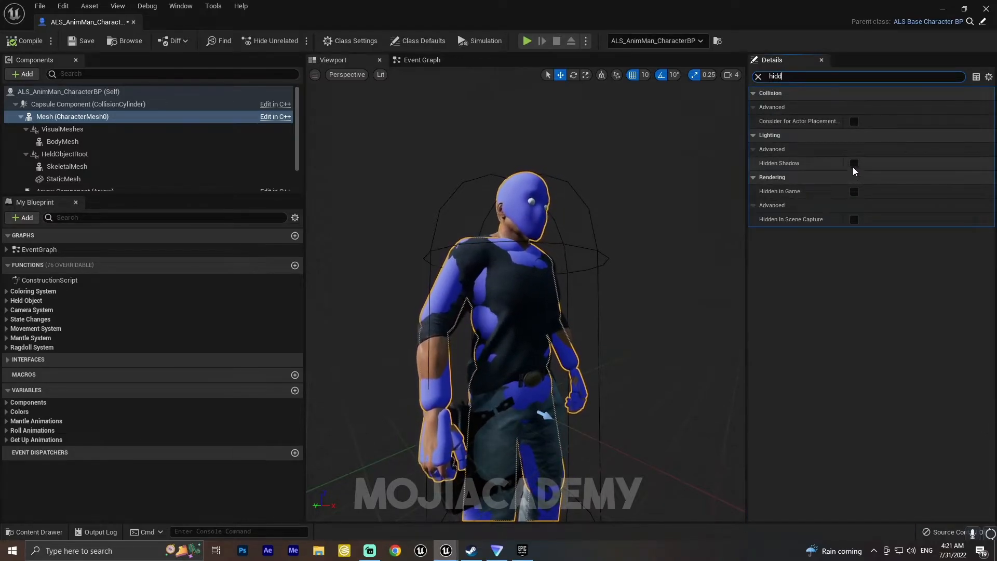
{"action": "left_click", "coordinate": [854, 163]}
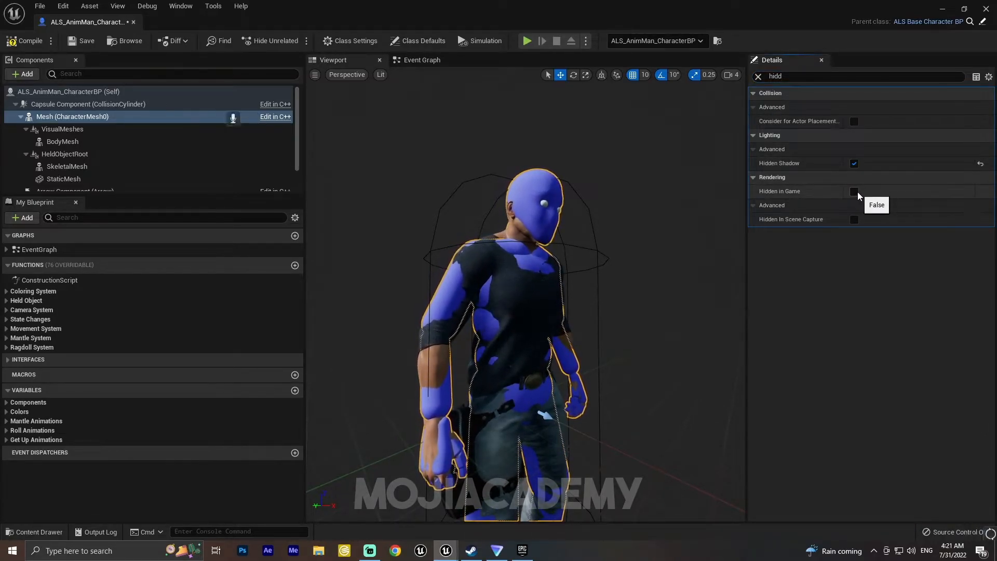
{"action": "left_click", "coordinate": [854, 191]}
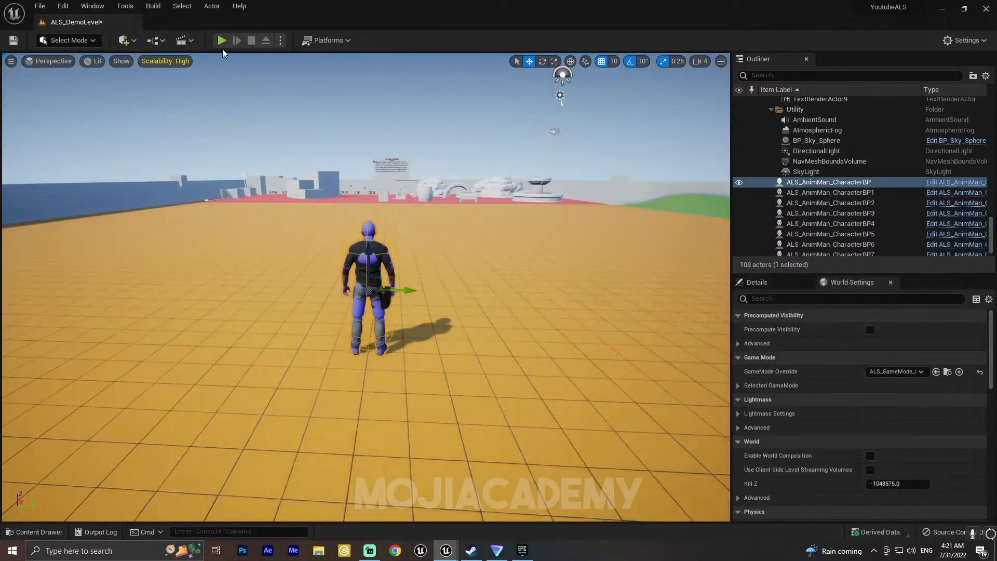
- Play the demo level and bring up the overlay state menu with the clothed man visible
{"action": "left_click", "coordinate": [221, 41]}
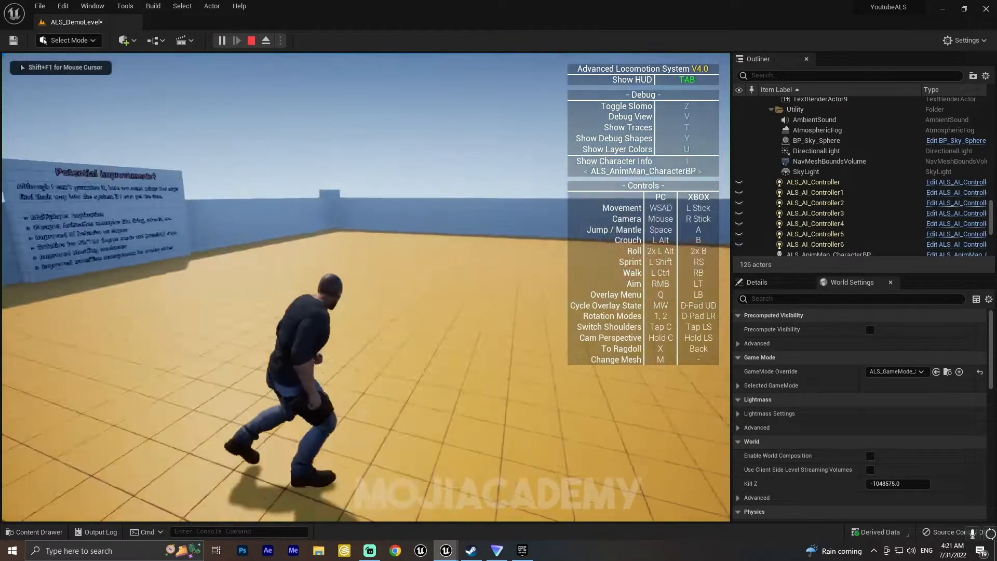
{"action": "key", "text": "m"}
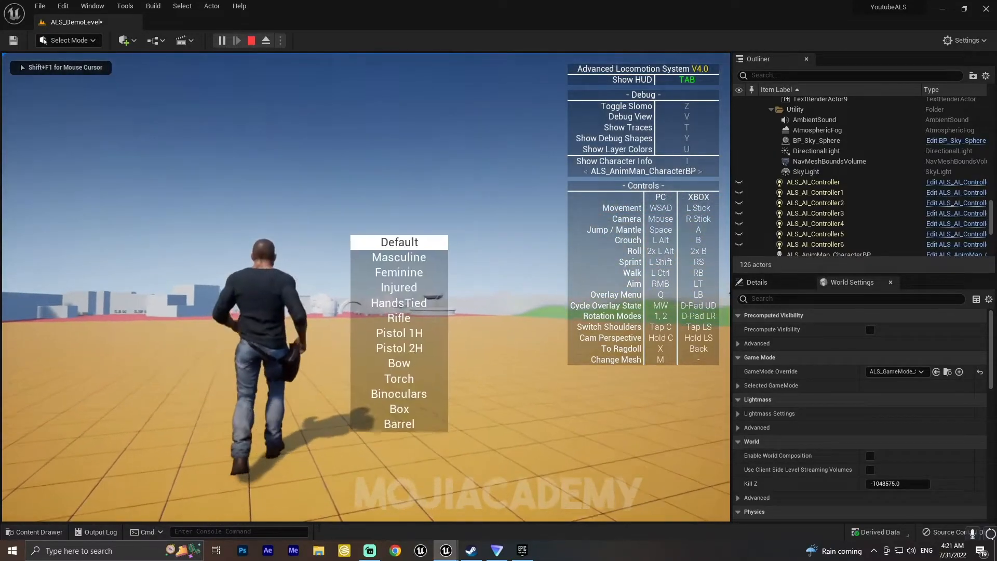